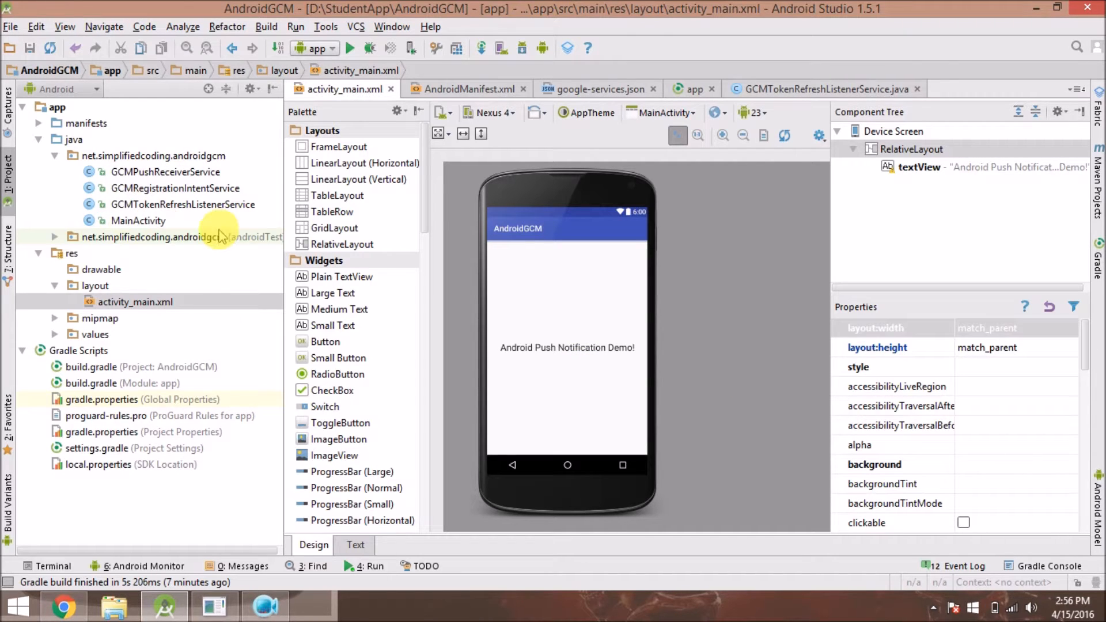
{"action": "mouse_move", "coordinate": [404, 198]}
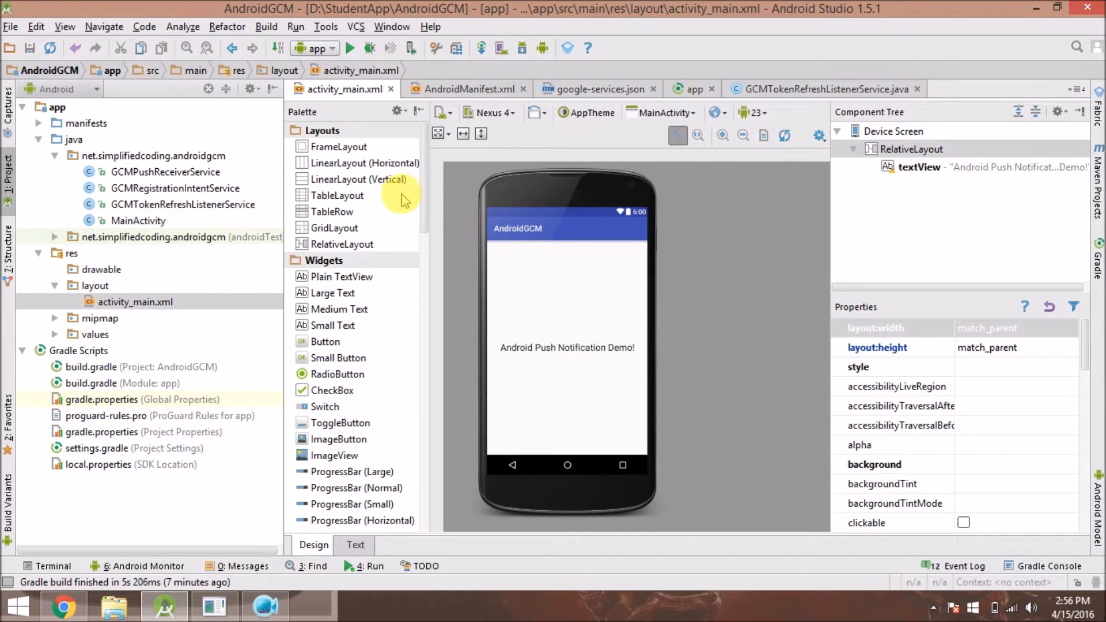
{"action": "mouse_move", "coordinate": [336, 194]}
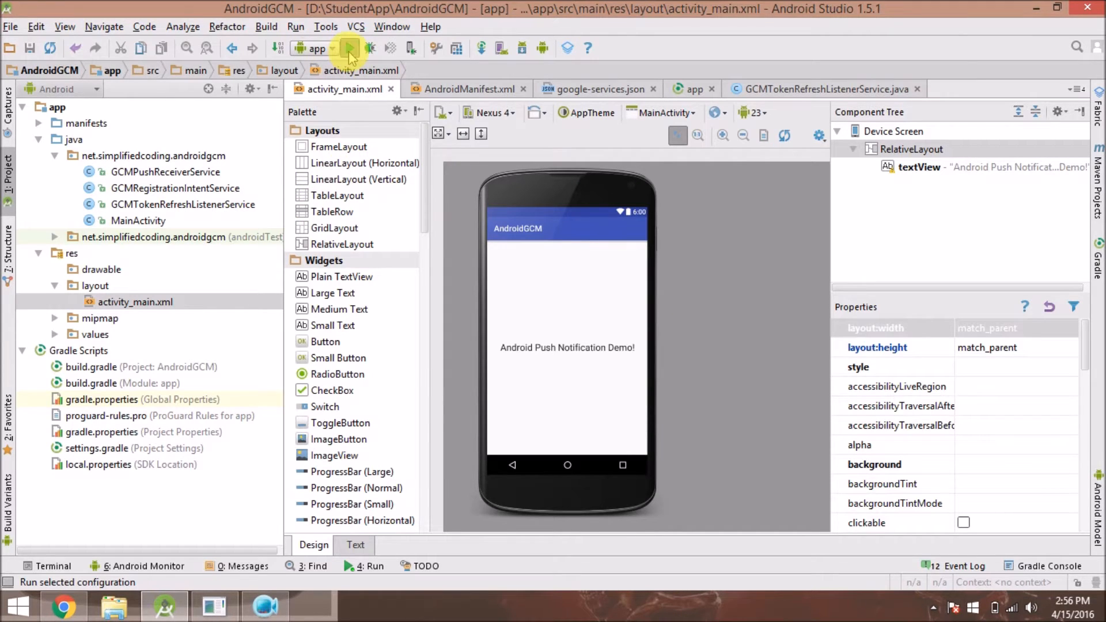
Run the app on the already running Nexus 5 API 23 emulator.
{"action": "left_click", "coordinate": [350, 49]}
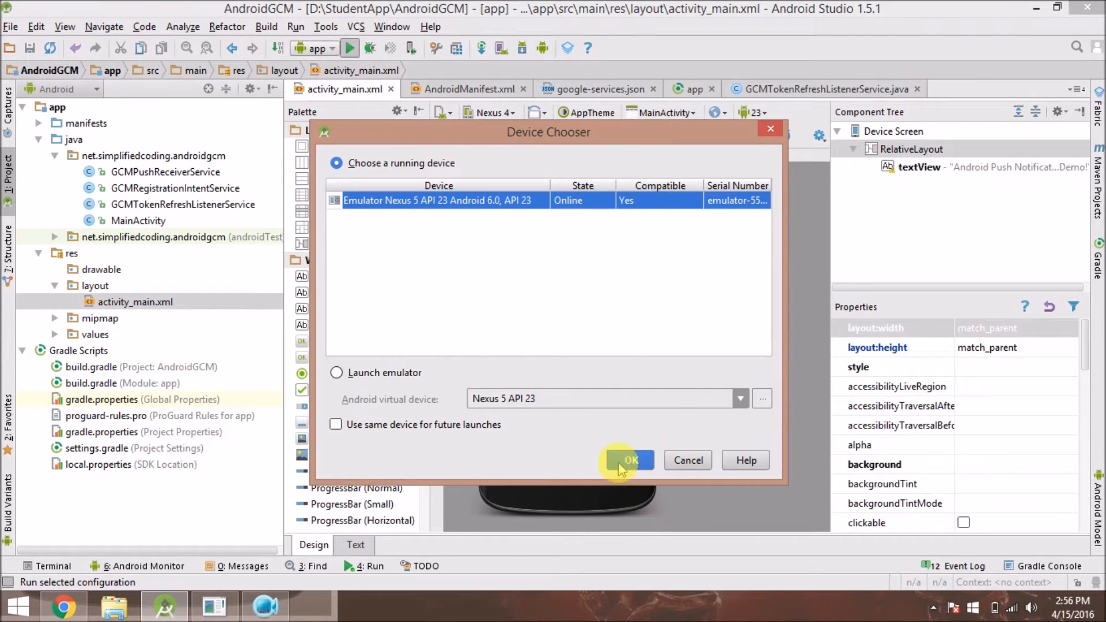
{"action": "left_click", "coordinate": [627, 461]}
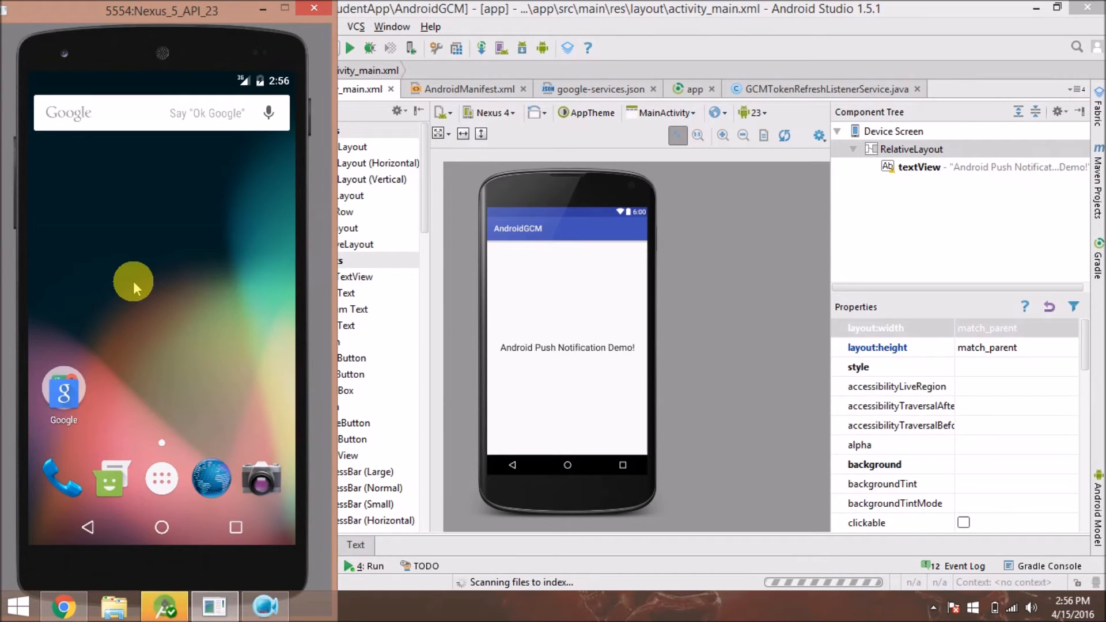
{"action": "left_click", "coordinate": [349, 48]}
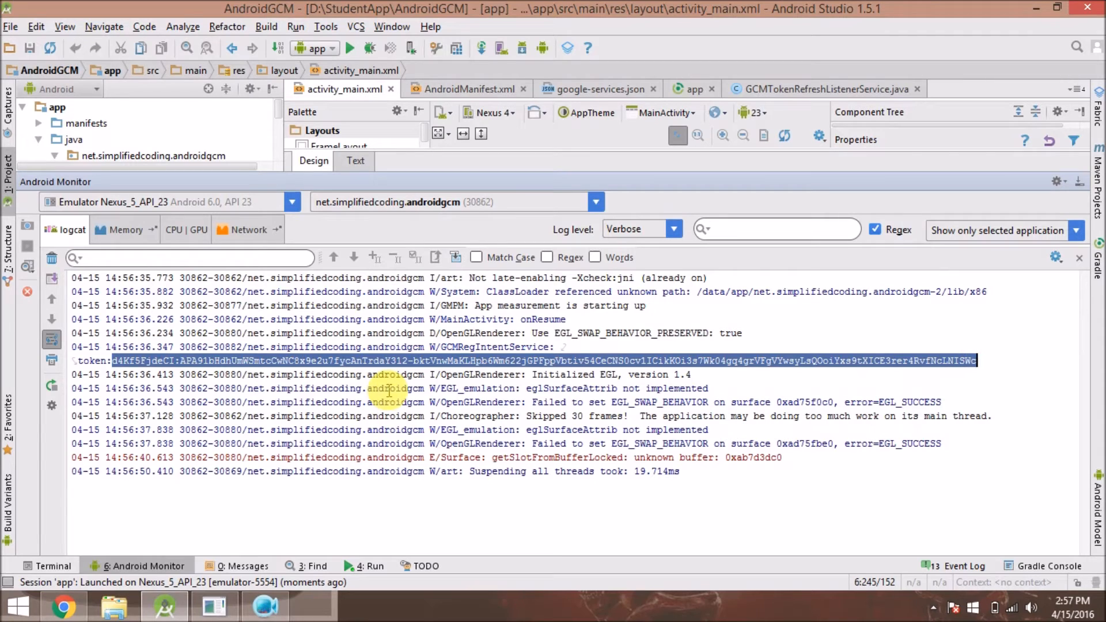
Search 'notepad' from Start to bring up Notepad++ for the copied token.
{"action": "type", "text": "notepad"}
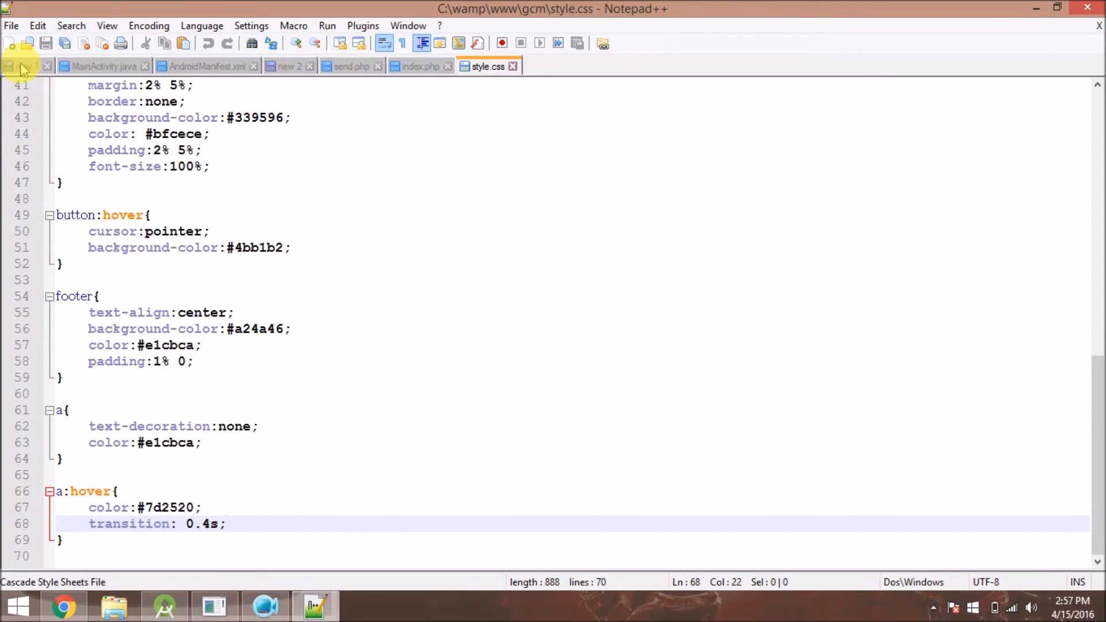
{"action": "left_click", "coordinate": [23, 66]}
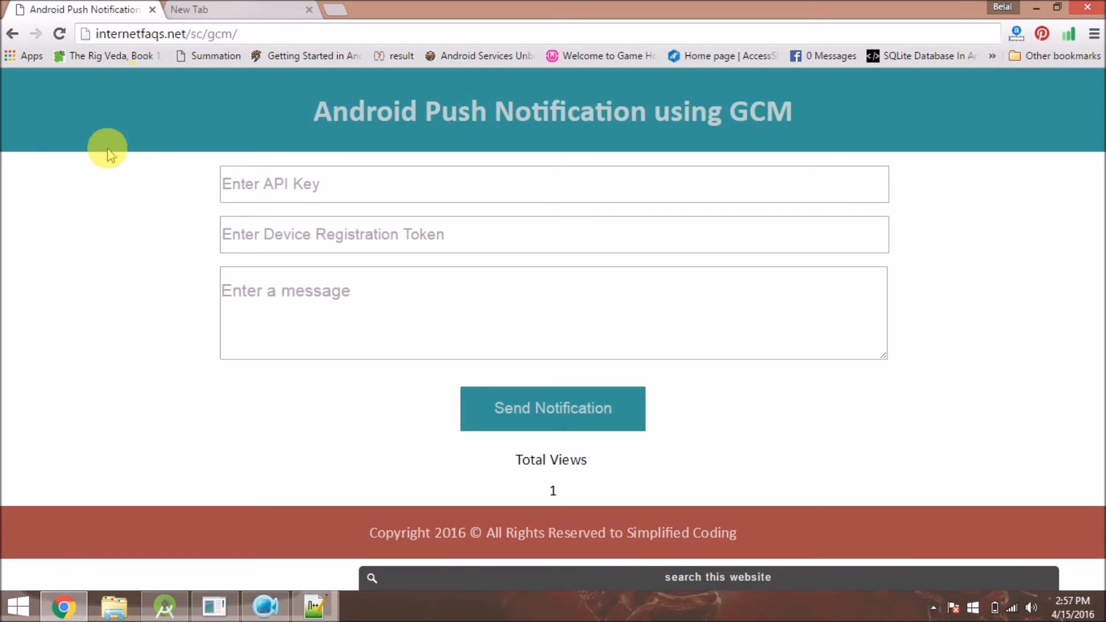
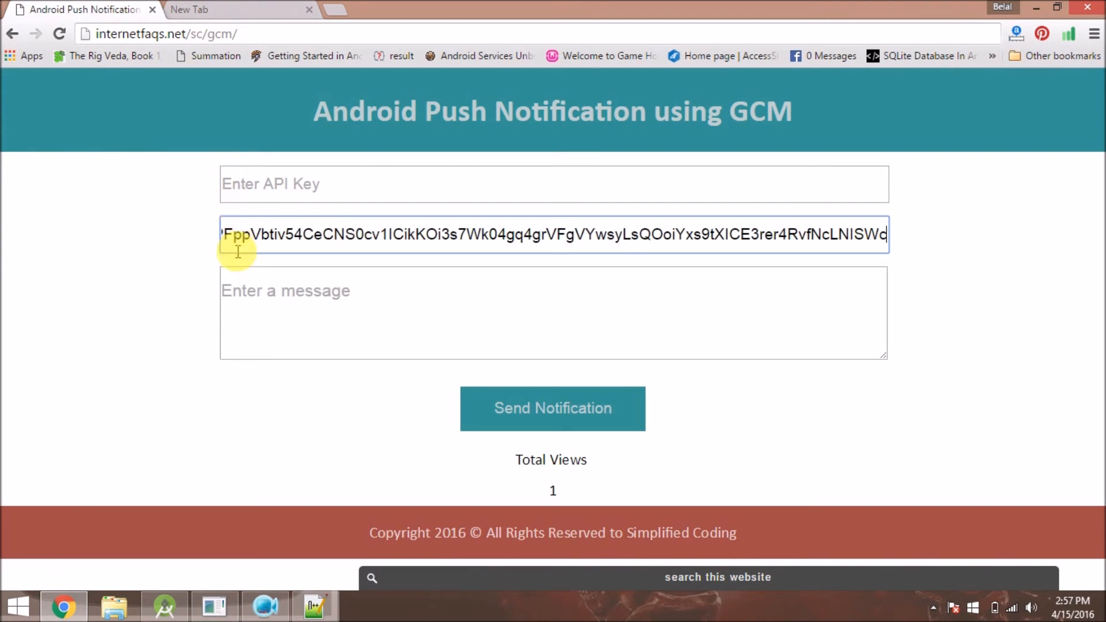
{"action": "left_click", "coordinate": [314, 606]}
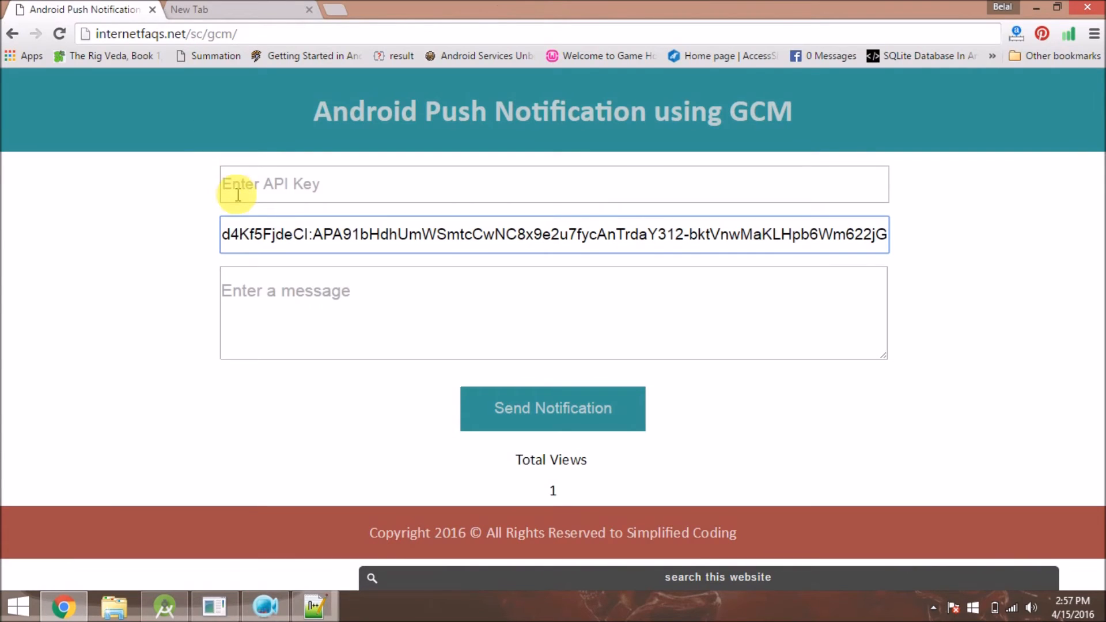
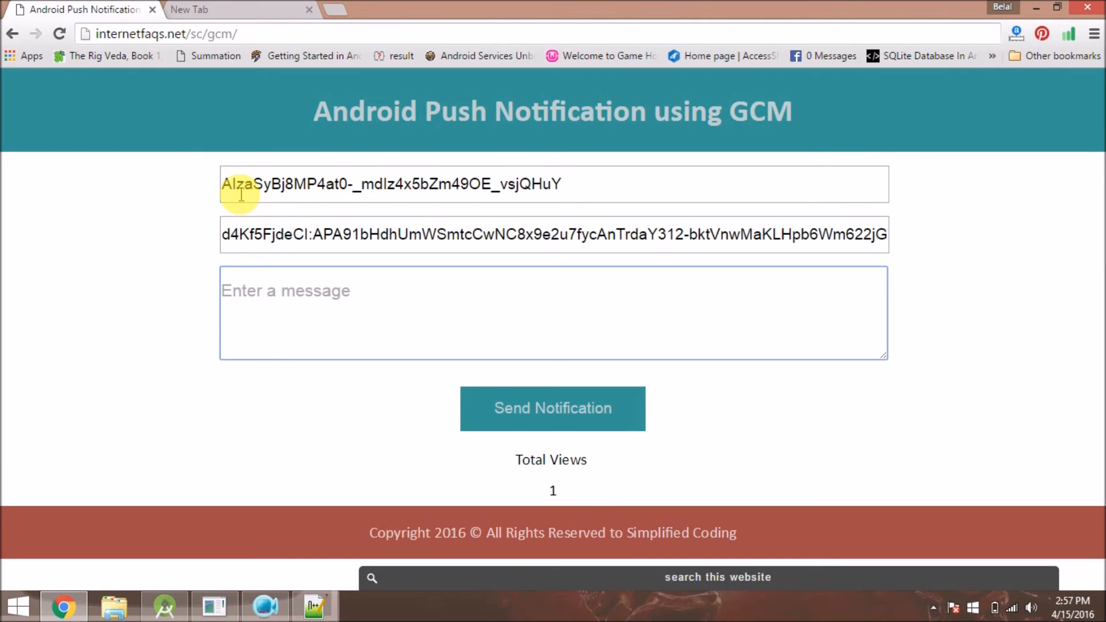
Enter 'Test notification messag' as the push notification message.
{"action": "type", "text": "Test"}
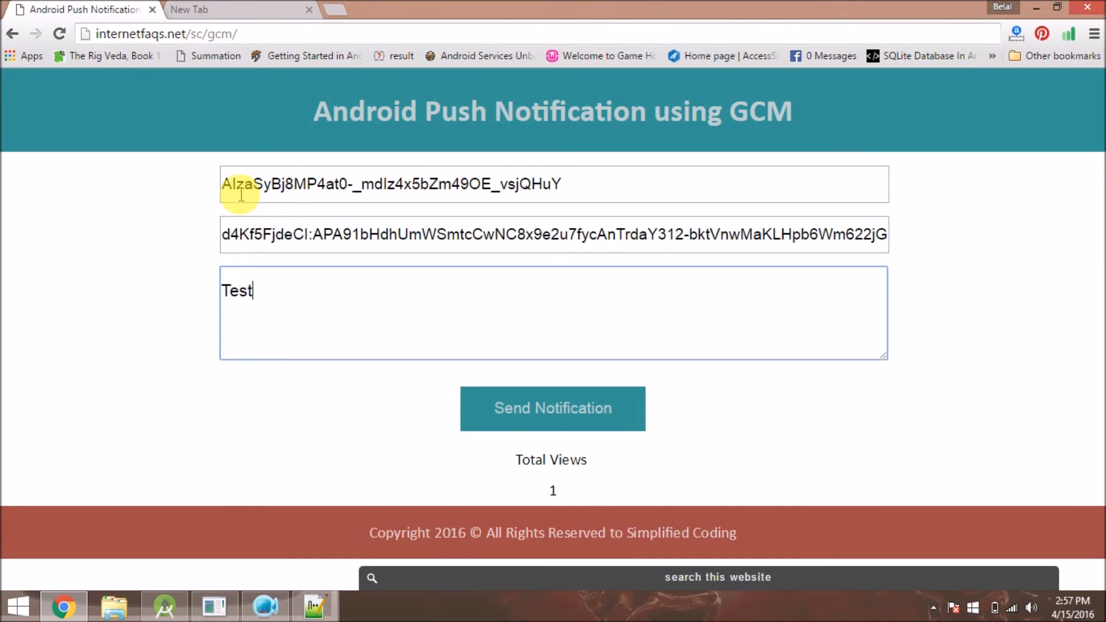
{"action": "type", "text": "notification messag"}
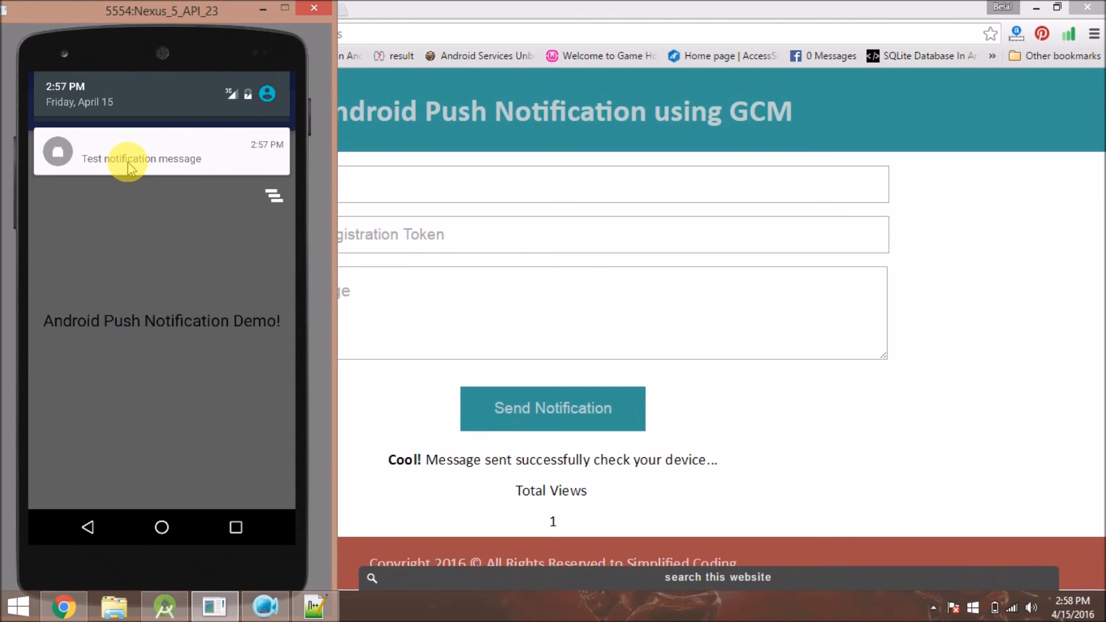
{"action": "mouse_move", "coordinate": [307, 362]}
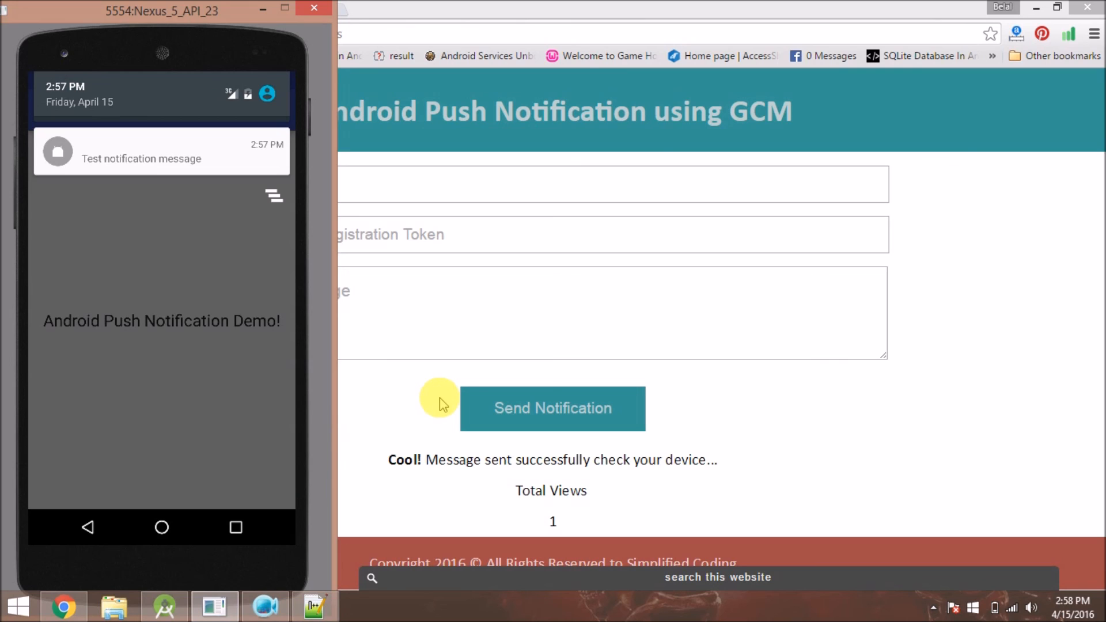
{"action": "mouse_move", "coordinate": [389, 478]}
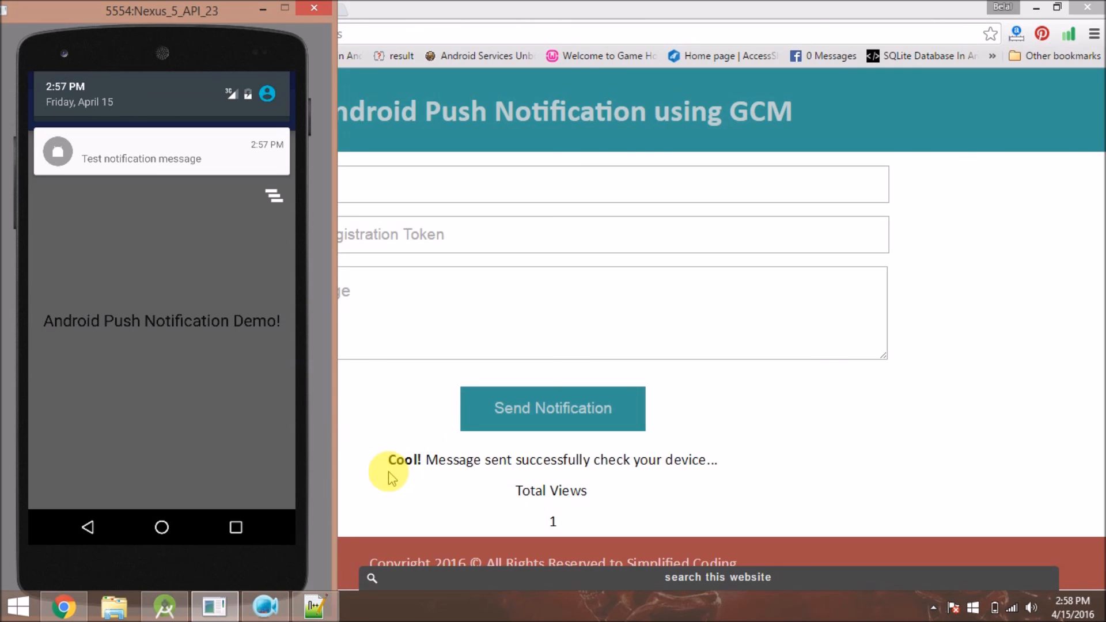